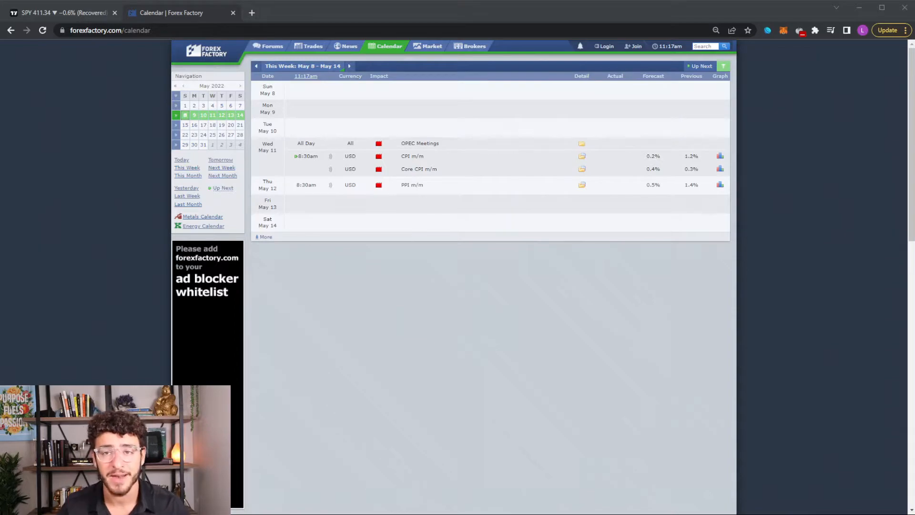
# - Return to the TradingView SPY hourly chart after reviewing the May 8–14 calendar
pyautogui.click(62, 13)
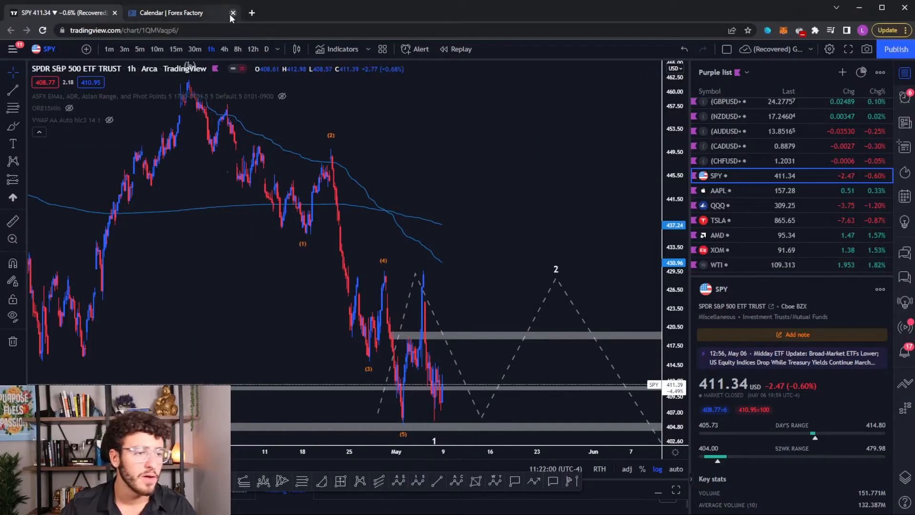
# - Close the Forex Factory calendar tab and put SPY on 4-hour candles with the lower target zones visible
pyautogui.click(232, 12)
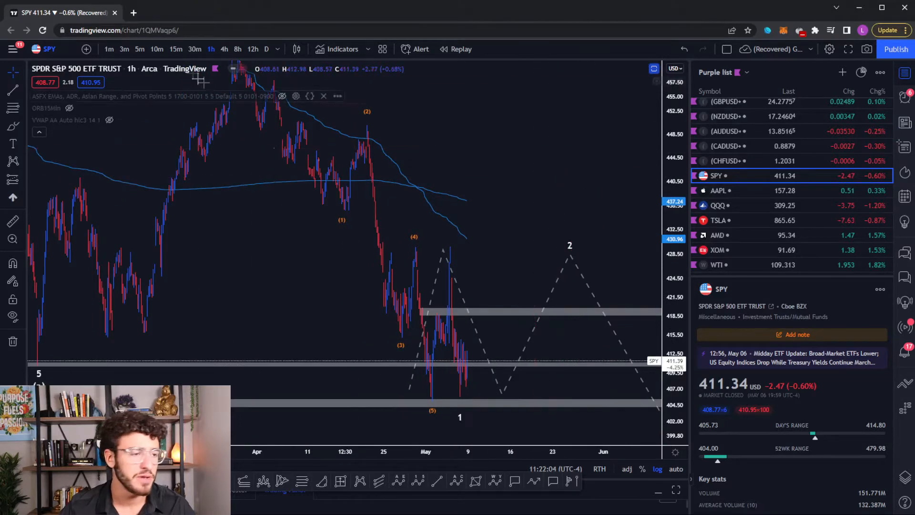
pyautogui.click(224, 49)
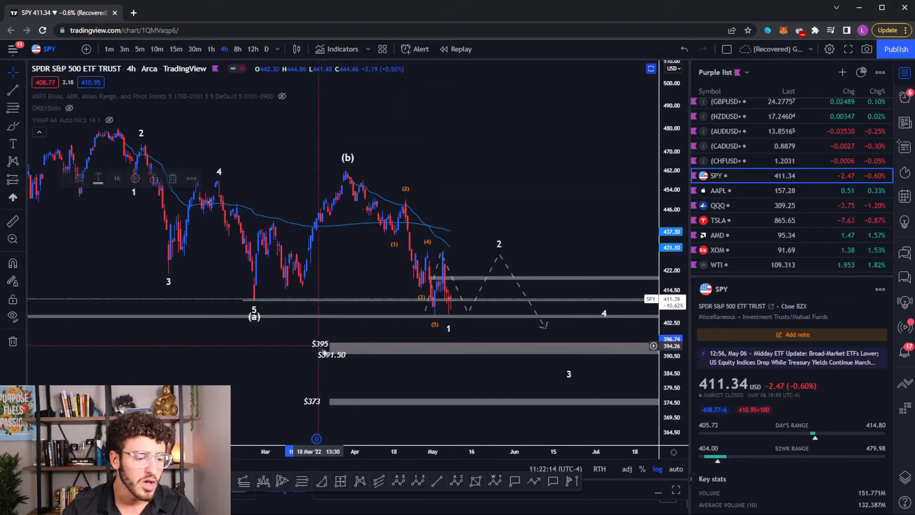
pyautogui.moveTo(297, 401)
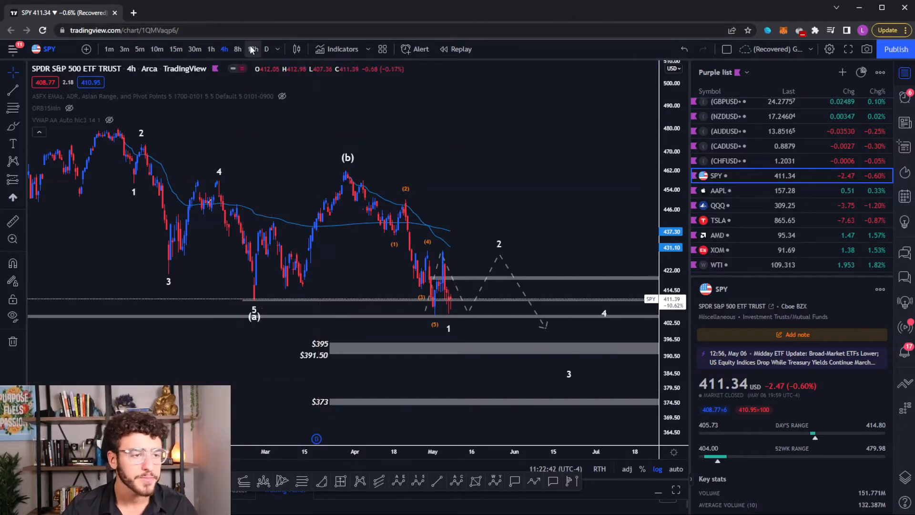
# - Set SPY to 12-hour candles, glancing at AAPL before returning to the SPY wave count
pyautogui.click(251, 49)
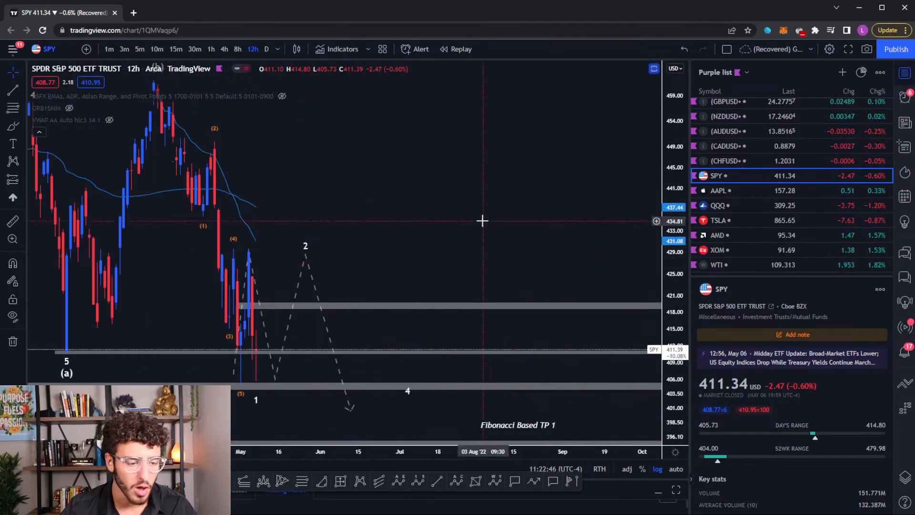
pyautogui.click(718, 190)
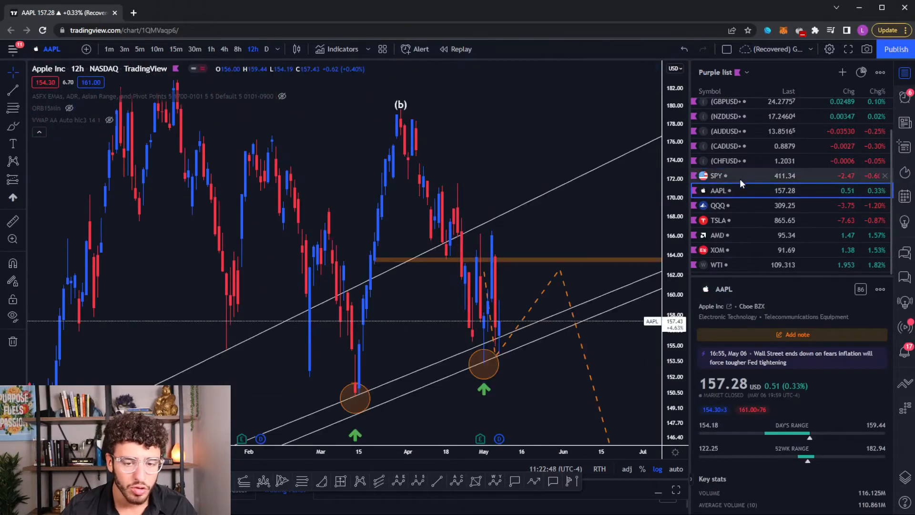
pyautogui.click(736, 176)
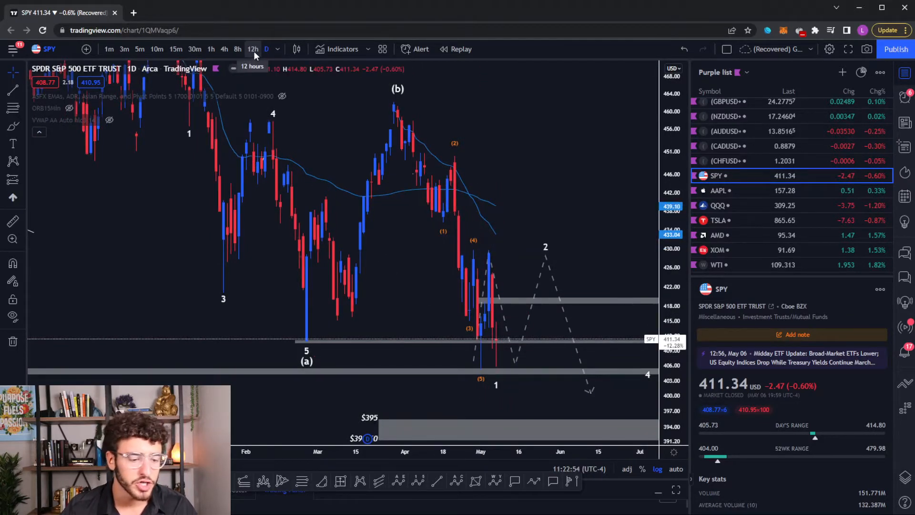
pyautogui.click(253, 50)
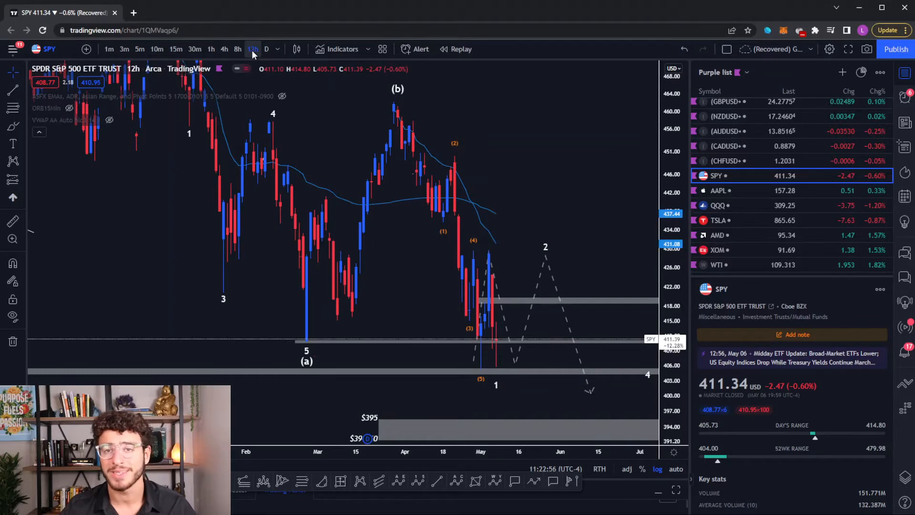
pyautogui.moveTo(593, 163)
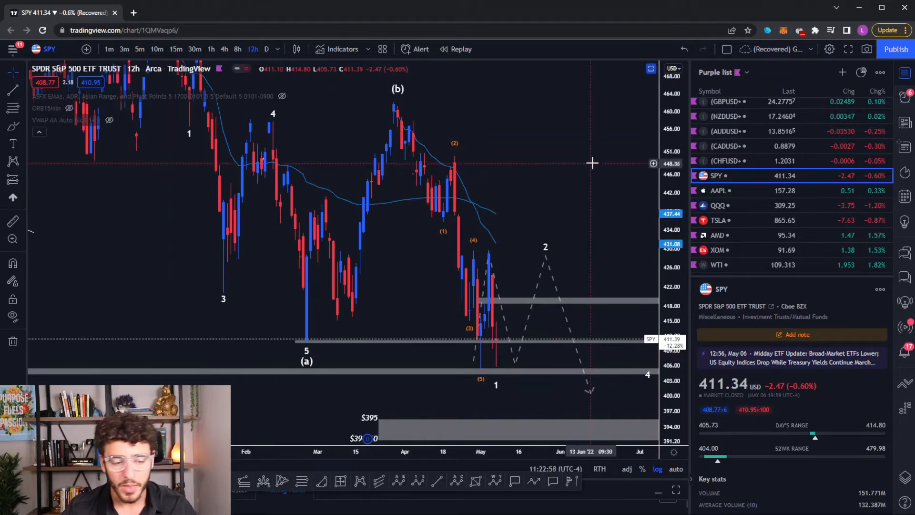
pyautogui.moveTo(287, 350)
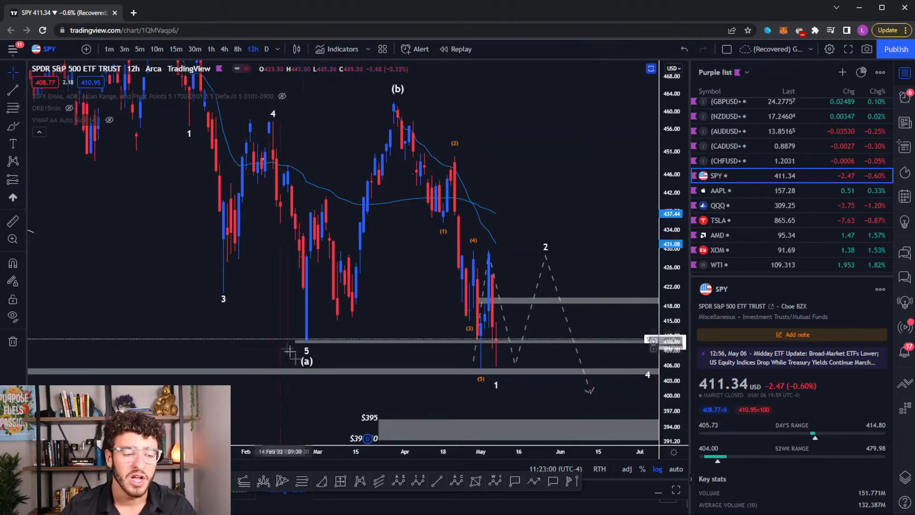
pyautogui.click(295, 341)
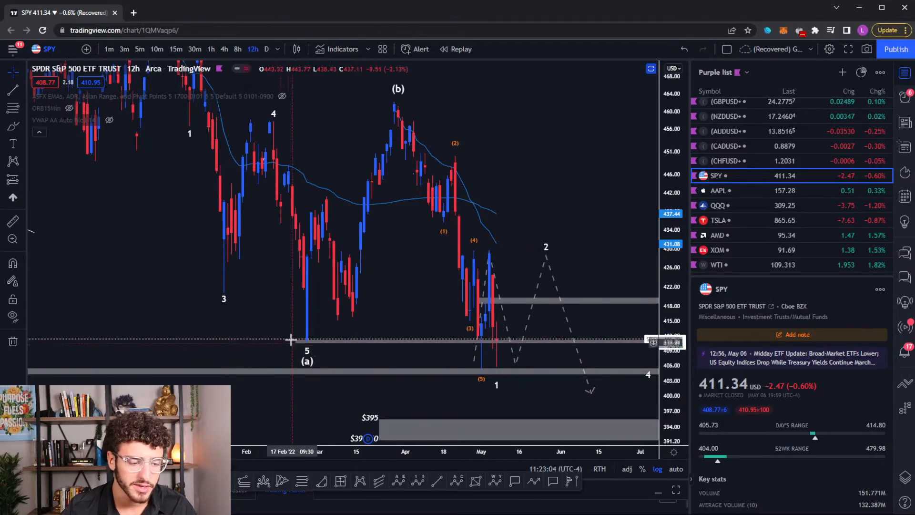
pyautogui.moveTo(176, 49)
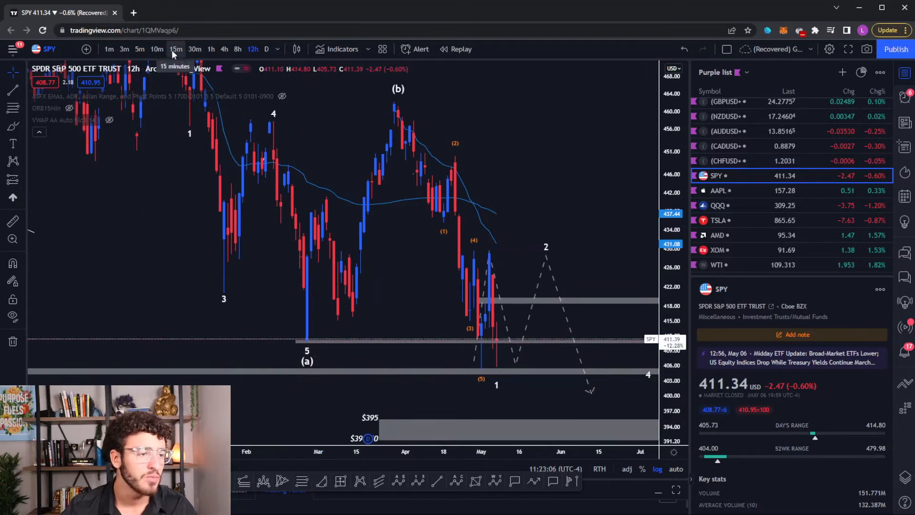
# - Label a, b, c sub-waves on SPY's hourly chart, then load AAPL from the watchlist
pyautogui.click(210, 50)
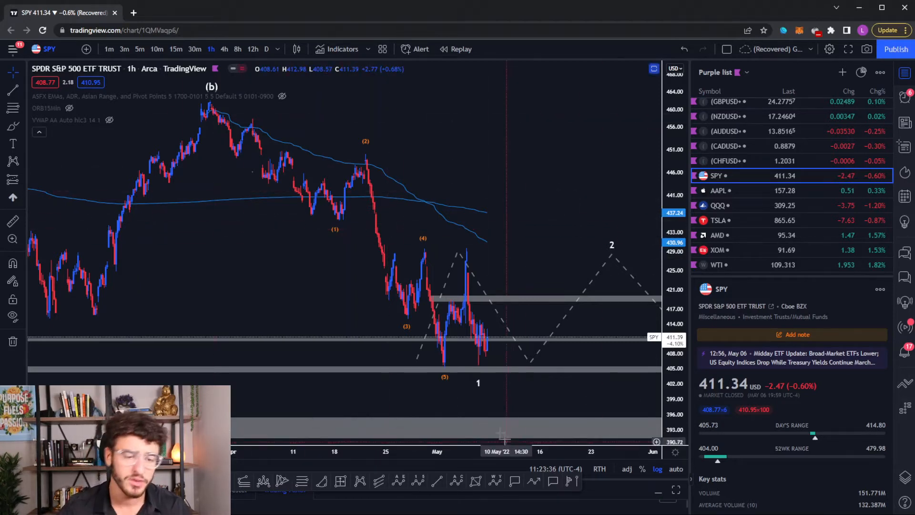
pyautogui.moveTo(573, 270)
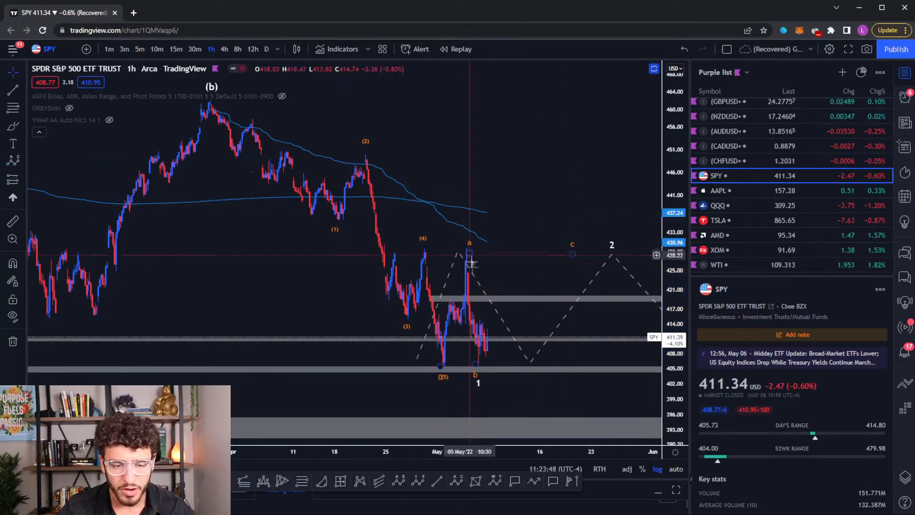
pyautogui.moveTo(492, 216)
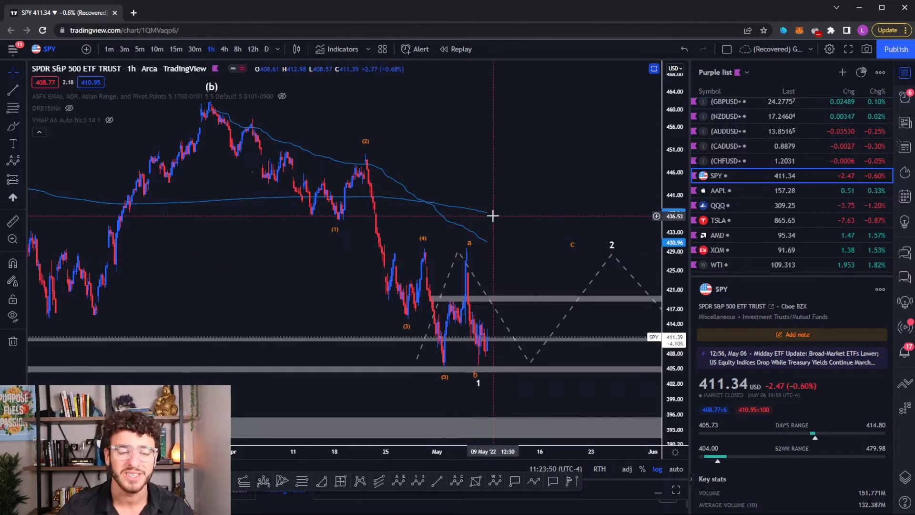
pyautogui.moveTo(500, 139)
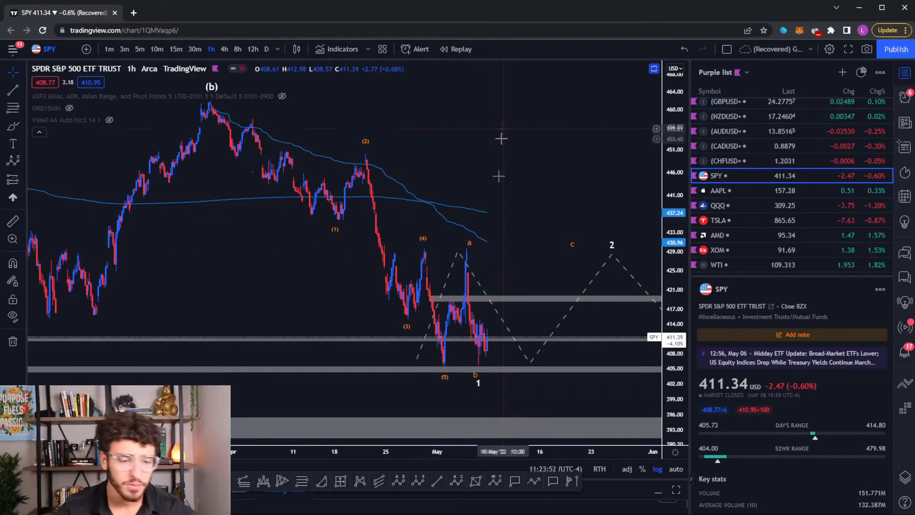
pyautogui.moveTo(568, 255)
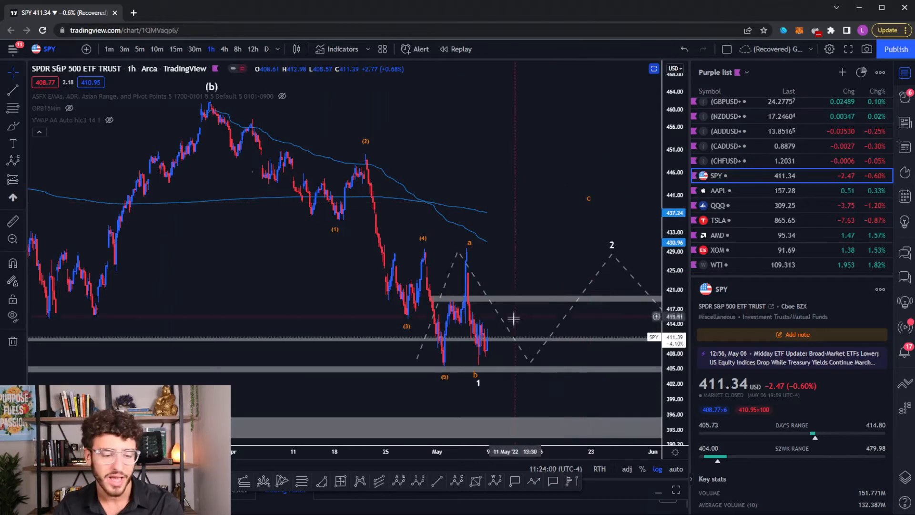
pyautogui.moveTo(486, 371)
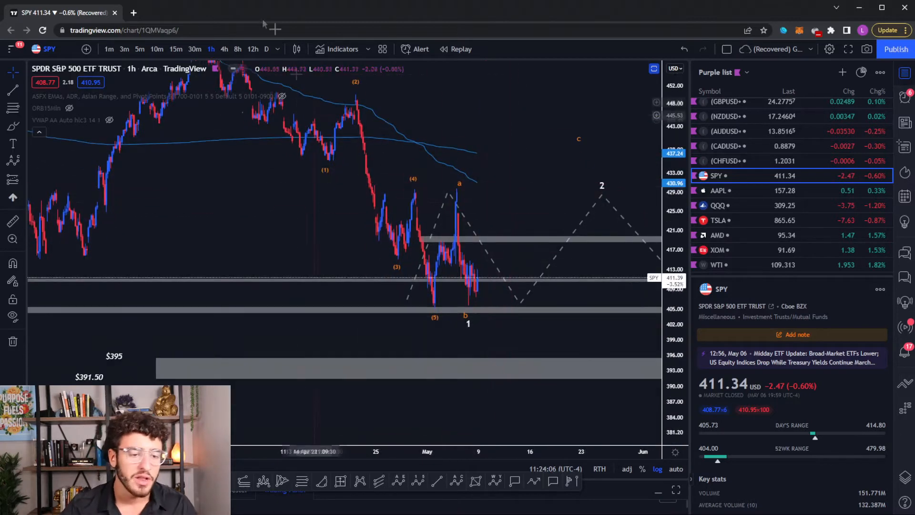
pyautogui.moveTo(478, 305)
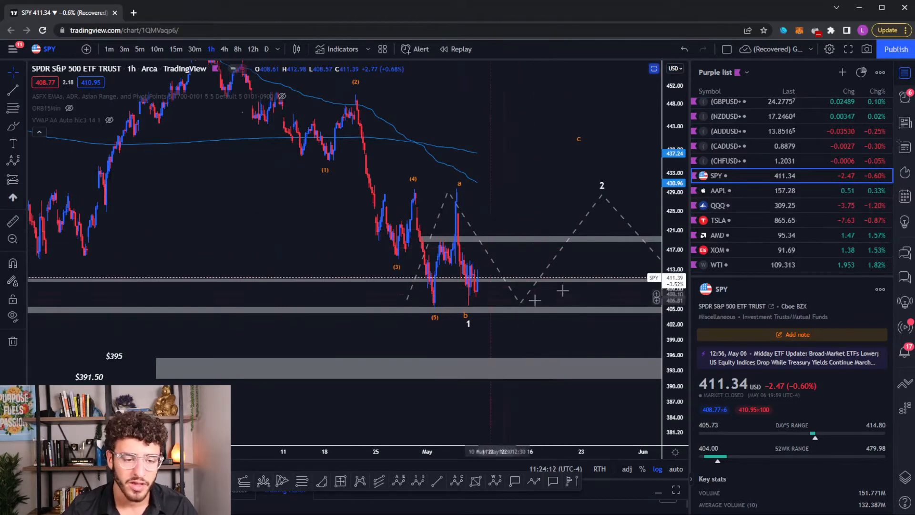
pyautogui.click(718, 190)
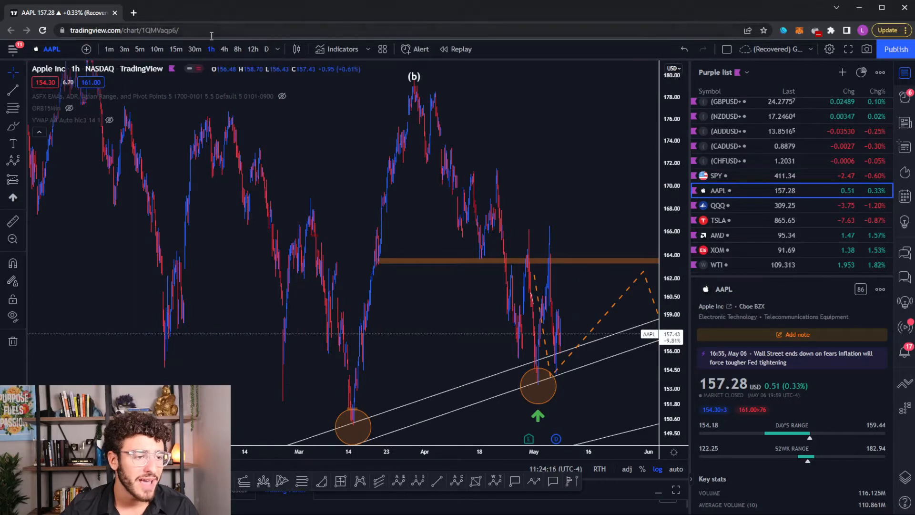
# - Put AAPL on 4-hour candles around its rising channel and circled support lows
pyautogui.click(224, 50)
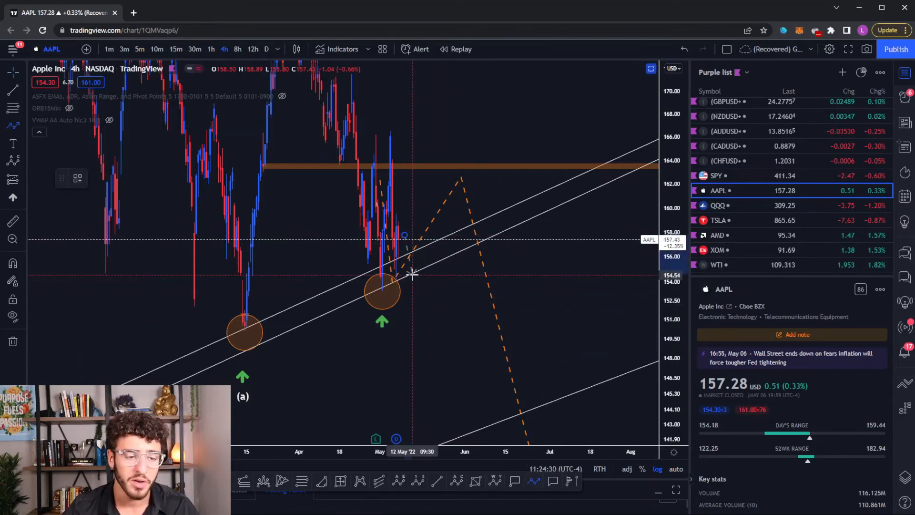
pyautogui.moveTo(408, 271)
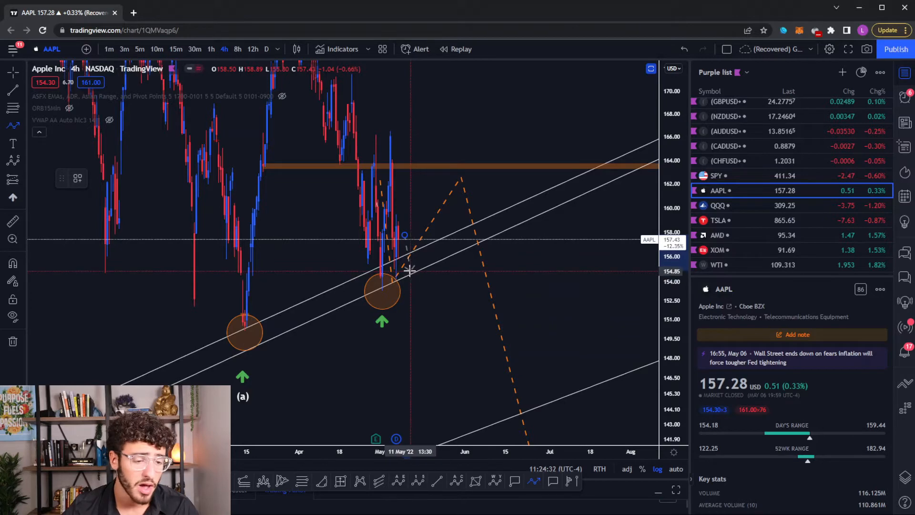
pyautogui.moveTo(416, 286)
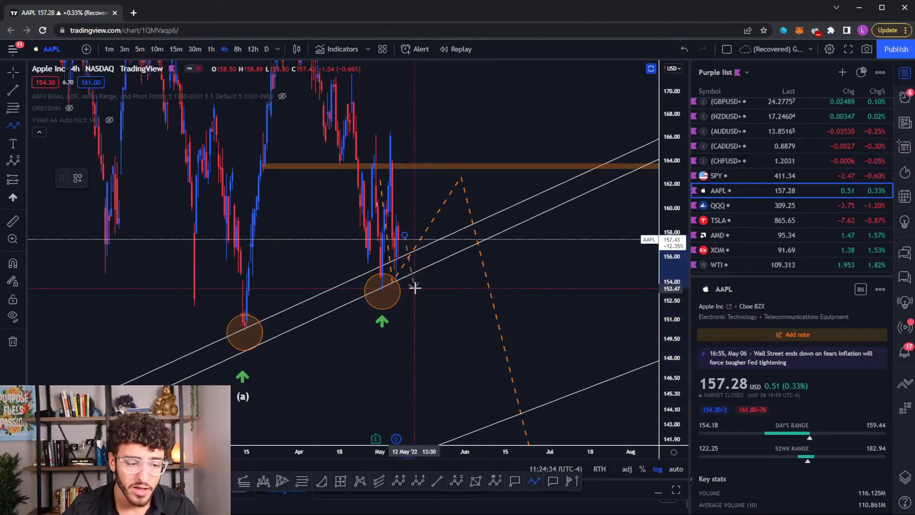
pyautogui.moveTo(416, 296)
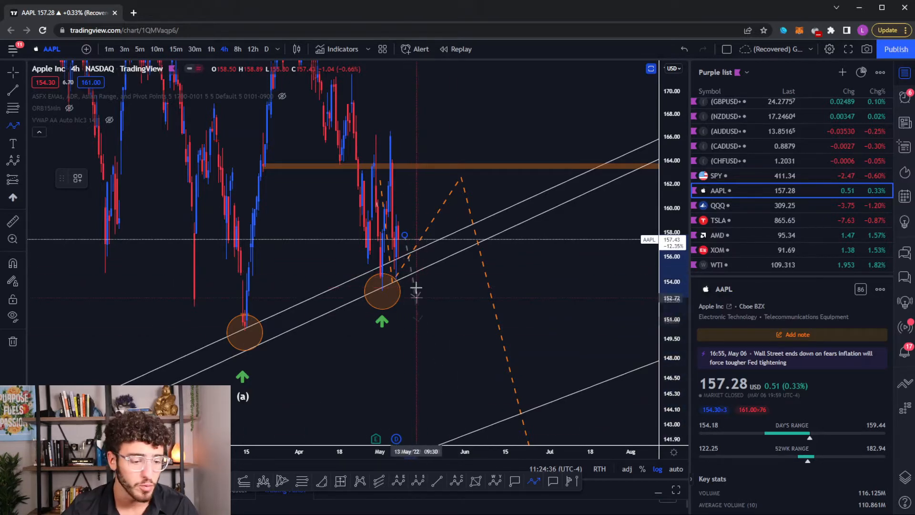
pyautogui.moveTo(420, 293)
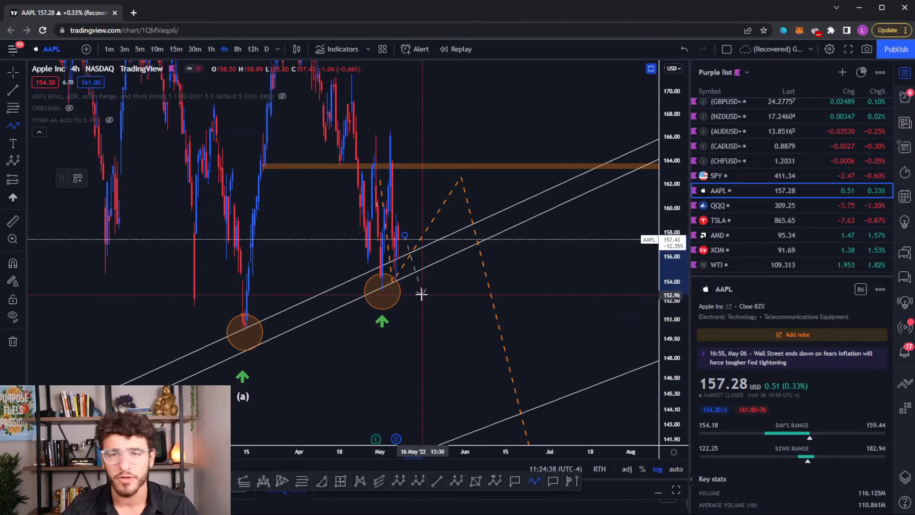
pyautogui.moveTo(417, 275)
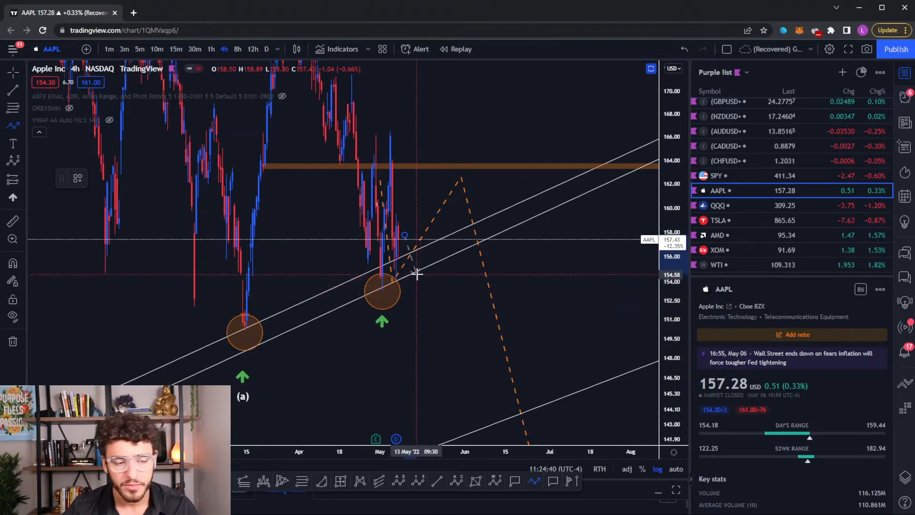
pyautogui.moveTo(405, 246)
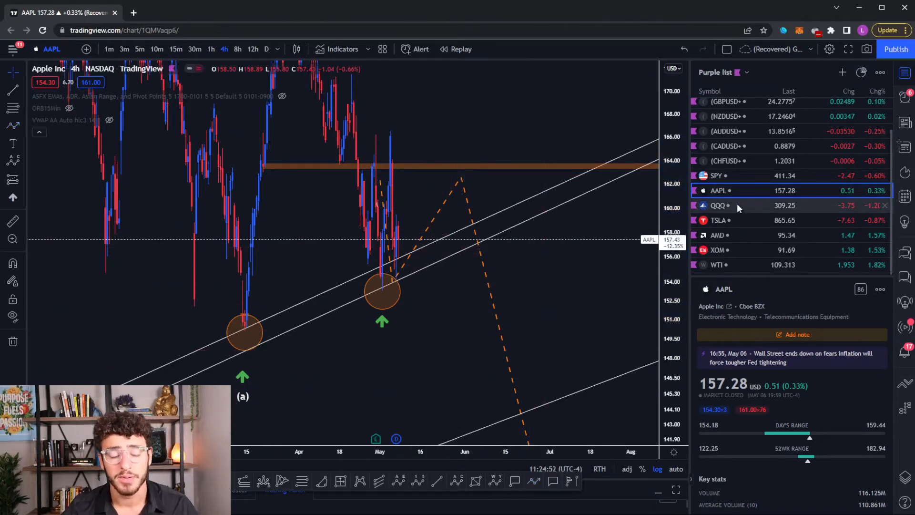
# - Review QQQ on daily, hourly and 4-hour candles with its $296–$289 Fibonacci cluster, then load TSLA
pyautogui.click(717, 205)
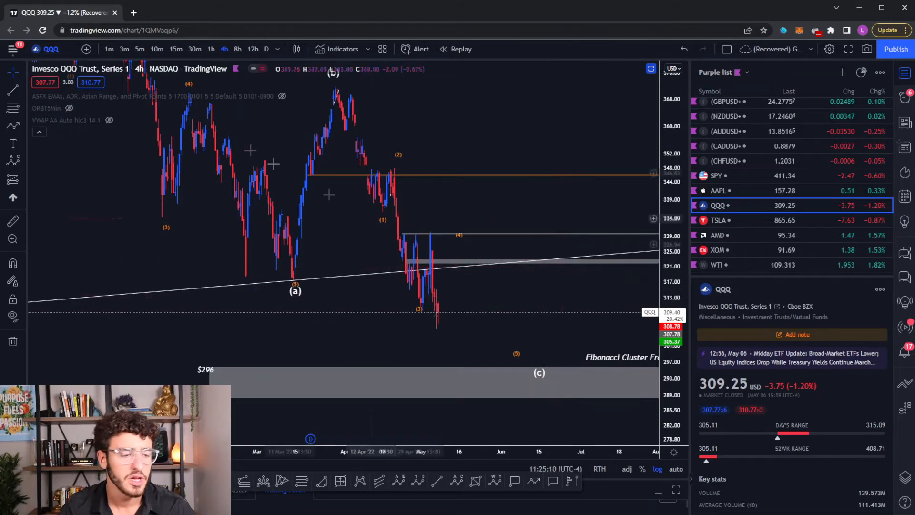
pyautogui.click(266, 49)
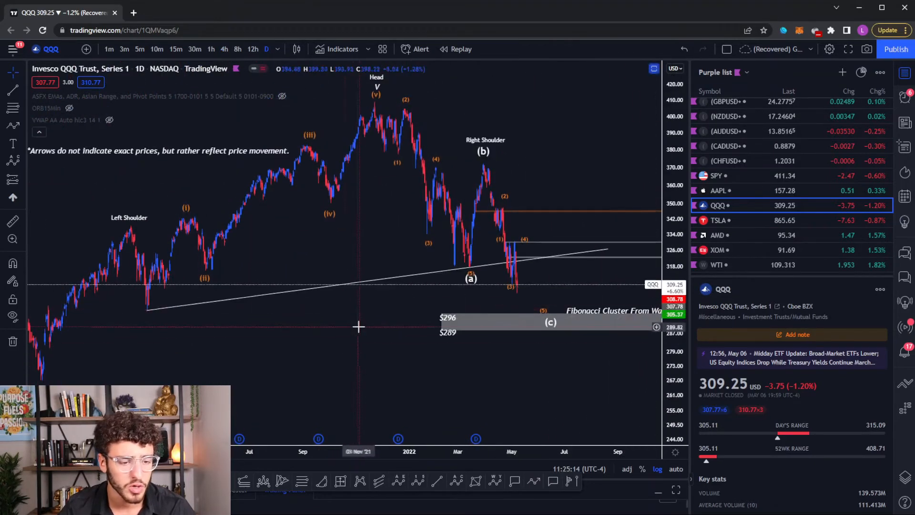
pyautogui.moveTo(467, 66)
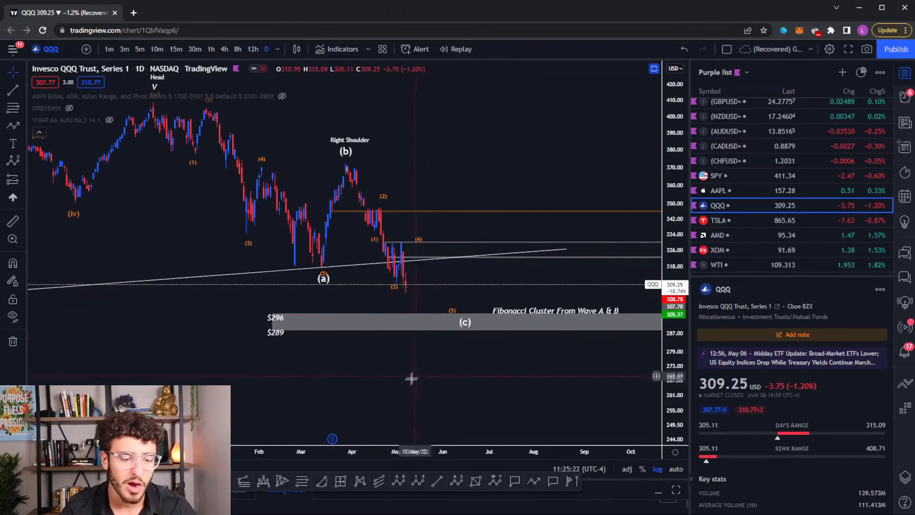
pyautogui.moveTo(508, 346)
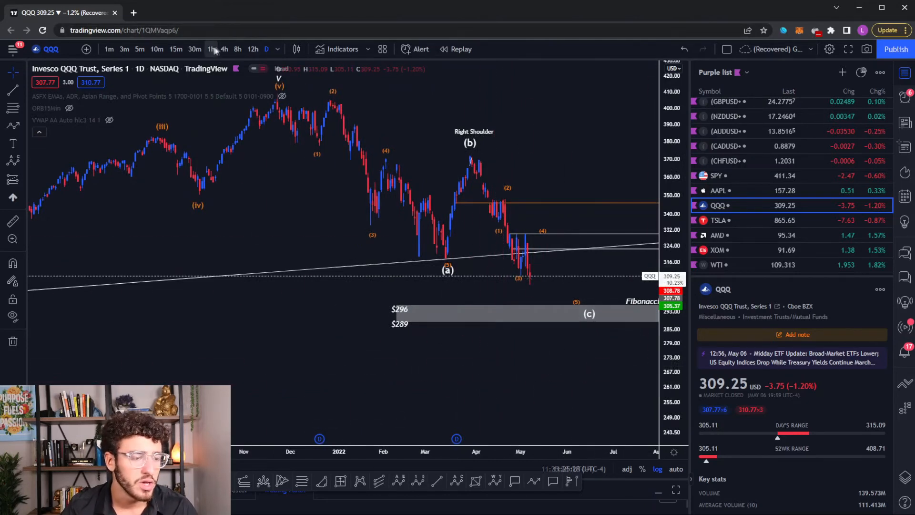
pyautogui.click(210, 50)
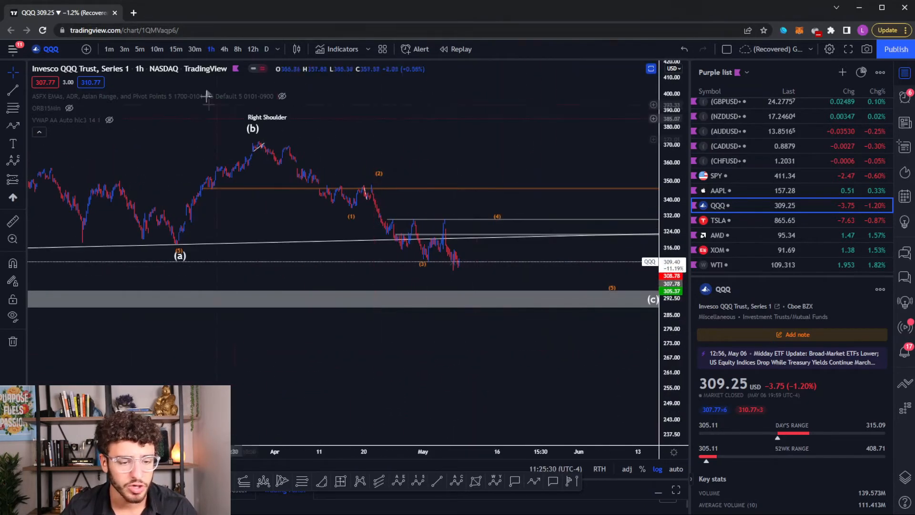
pyautogui.click(223, 50)
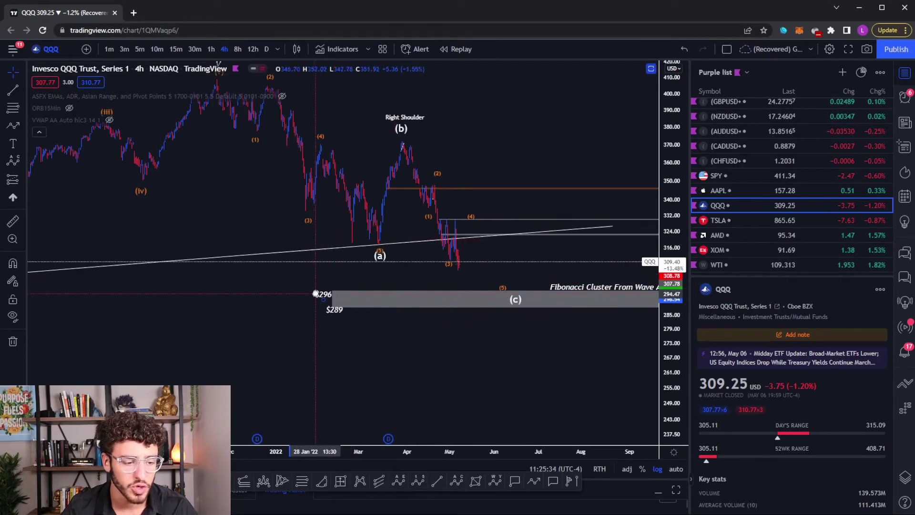
pyautogui.click(728, 220)
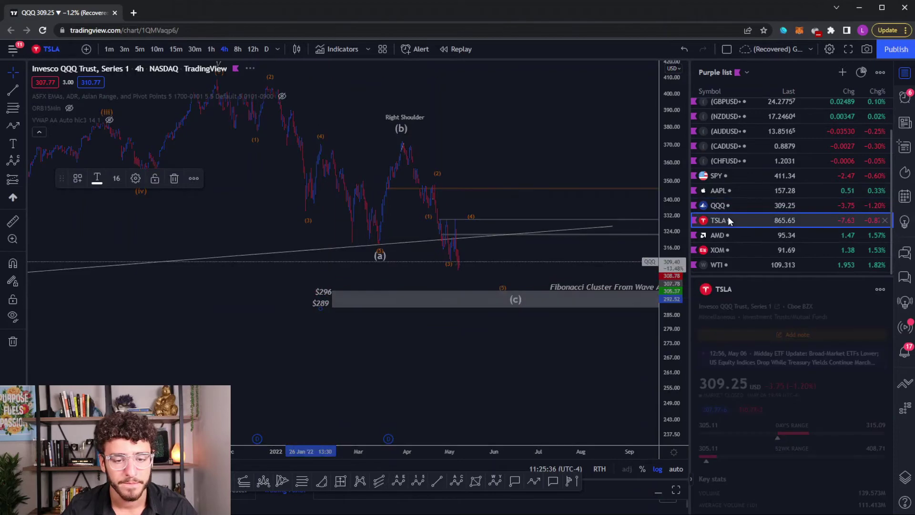
# - Load TSLA and move it from 4-hour to hourly candles showing its wave count and gray support zone
pyautogui.click(718, 220)
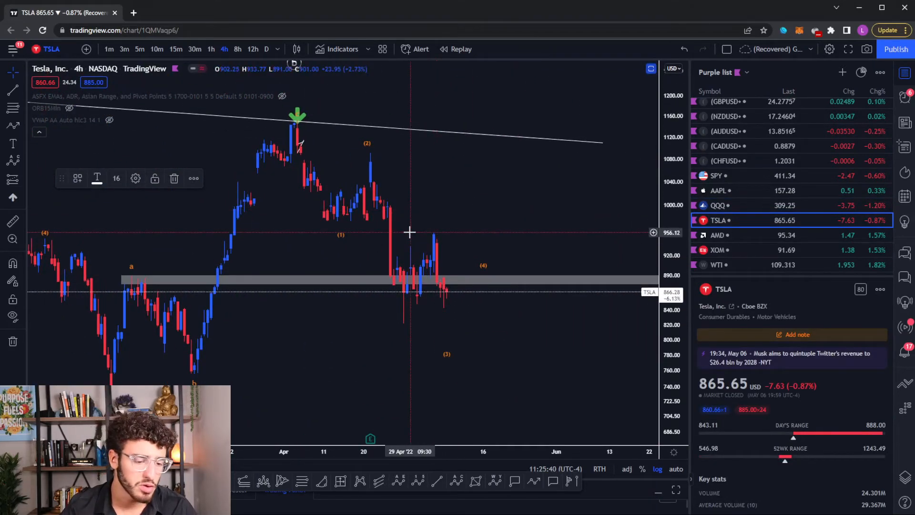
pyautogui.moveTo(473, 229)
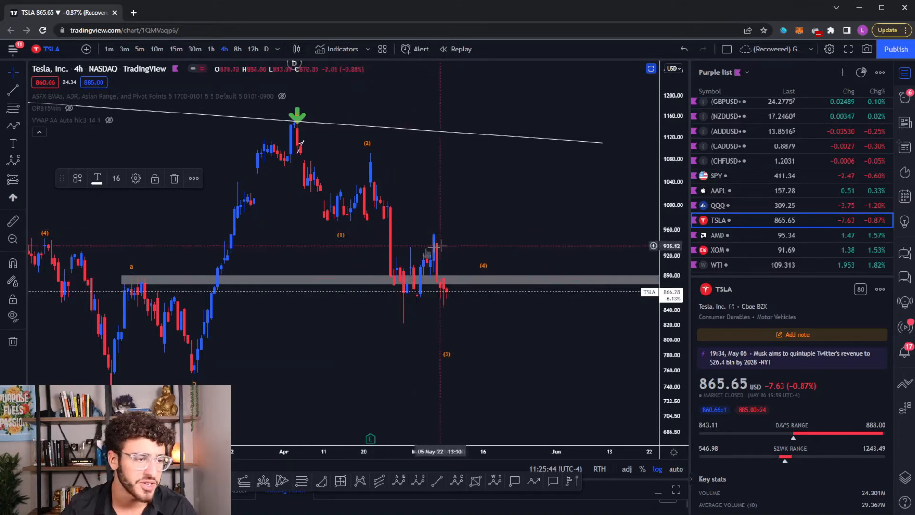
pyautogui.click(211, 50)
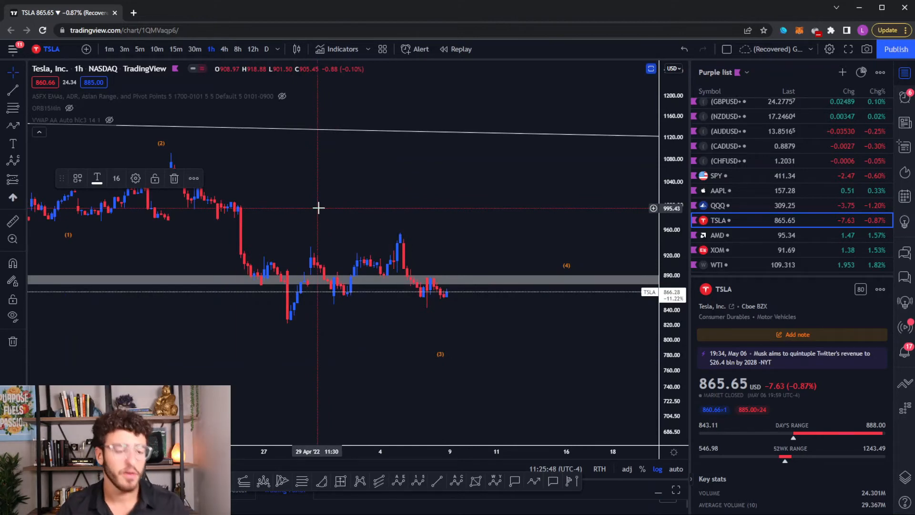
pyautogui.moveTo(308, 232)
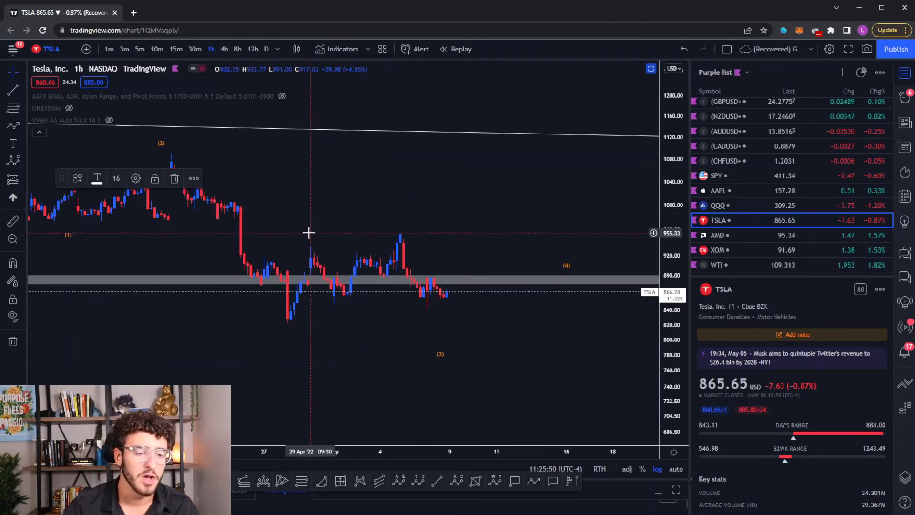
pyautogui.moveTo(296, 322)
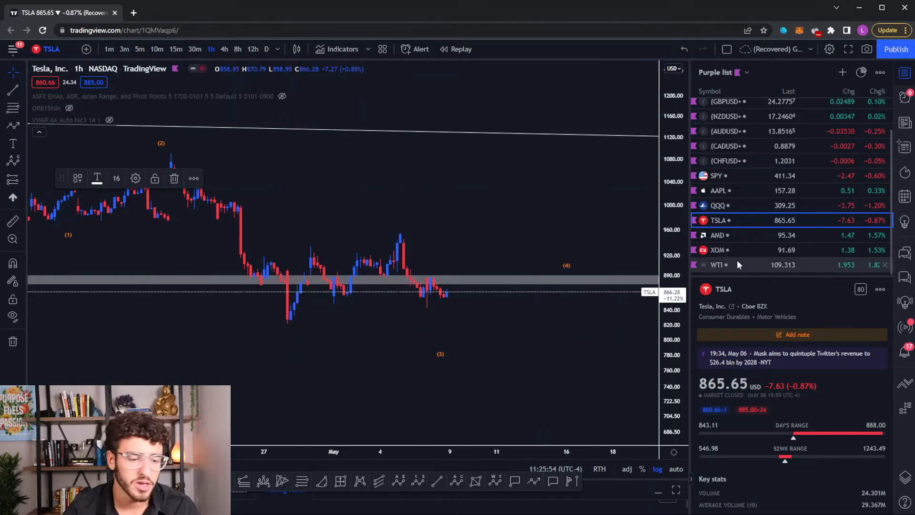
pyautogui.moveTo(754, 235)
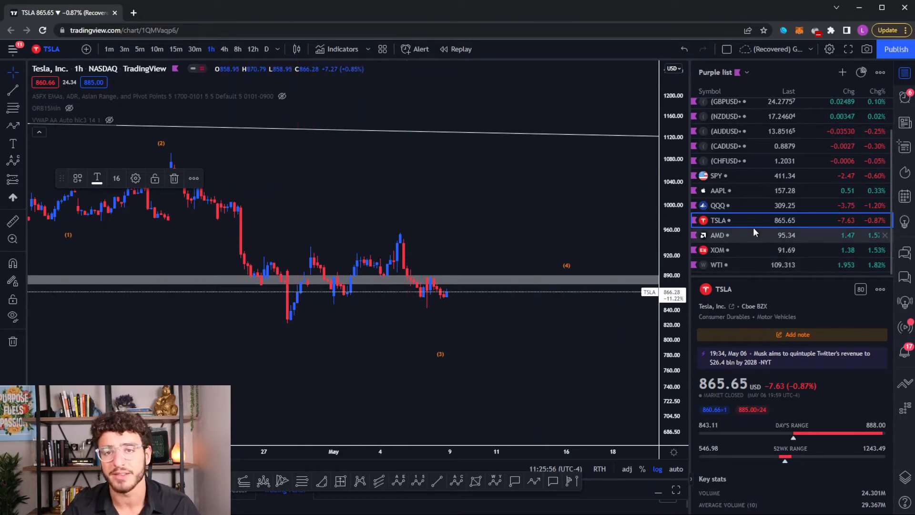
# - Load AMD's daily chart and frame the $86.50–$80.40 Fibonacci cluster target zone
pyautogui.click(717, 234)
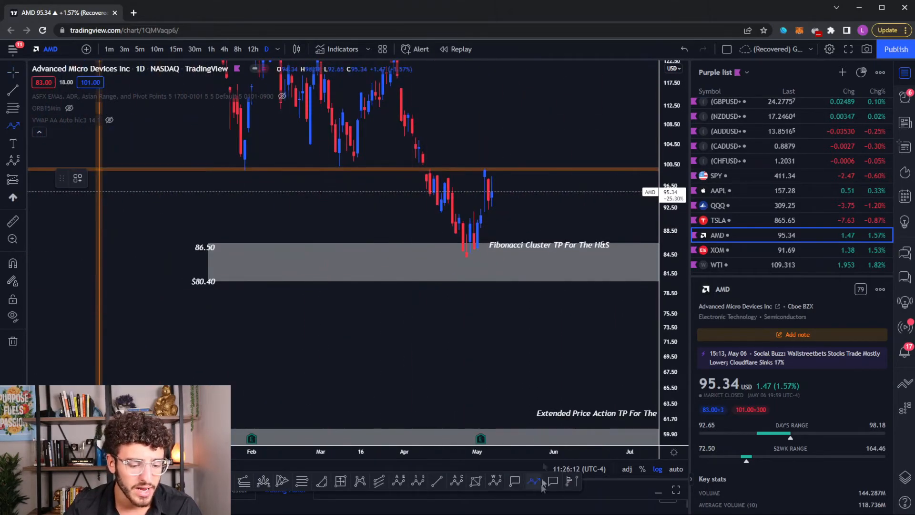
pyautogui.moveTo(498, 193); pyautogui.dragTo(528, 132)
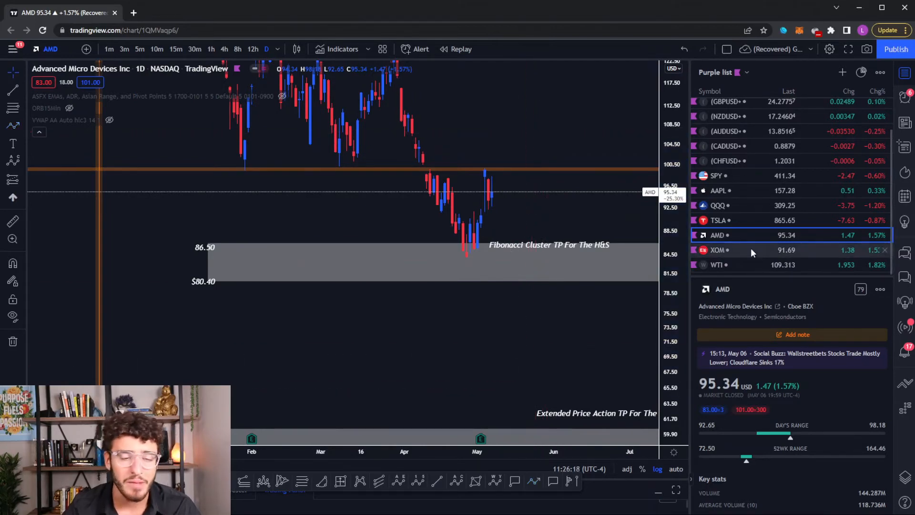
pyautogui.moveTo(749, 251)
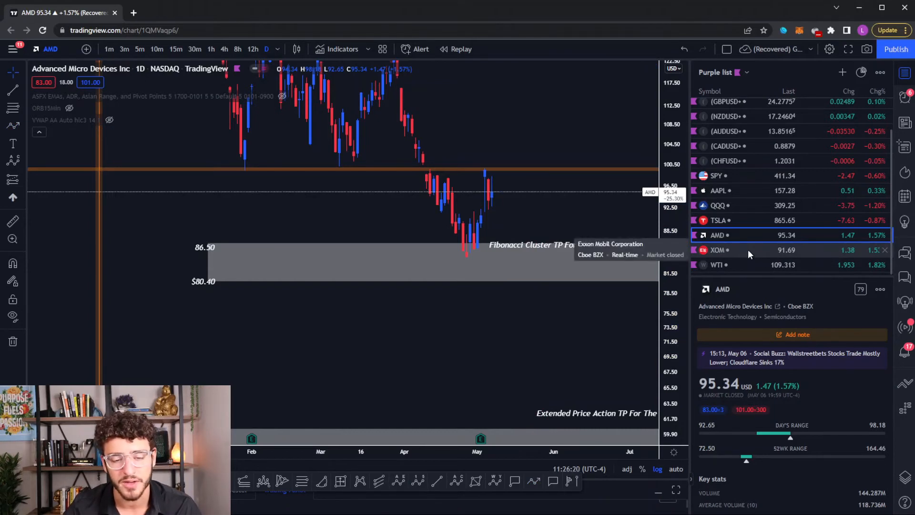
# - Load XOM's daily chart with price pushing above its converging triangle trendlines
pyautogui.click(717, 250)
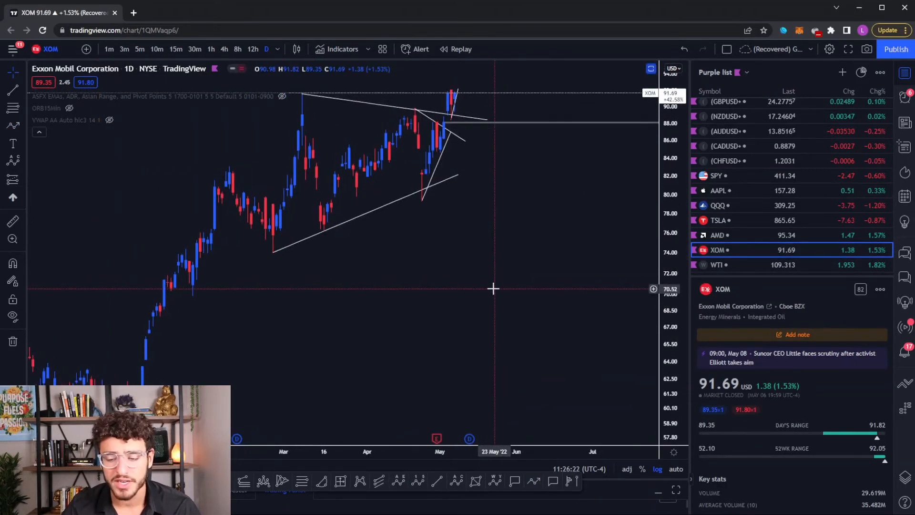
pyautogui.moveTo(498, 284)
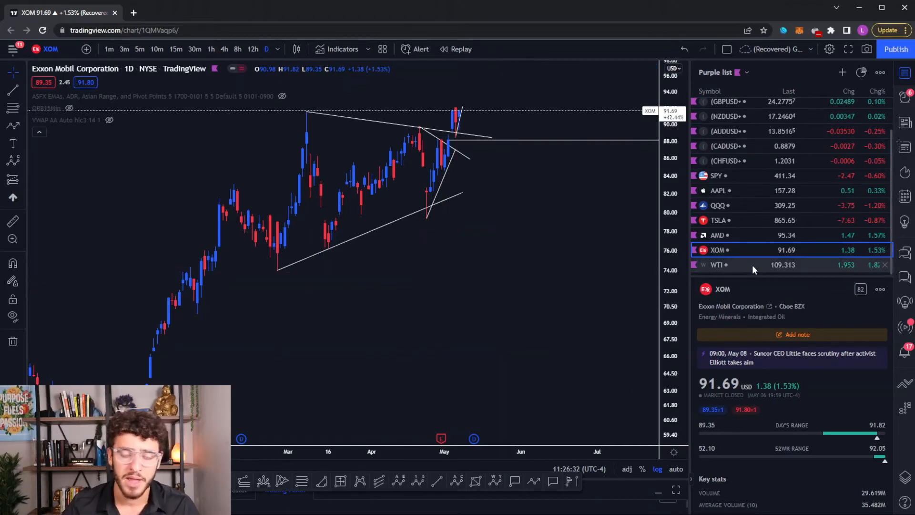
pyautogui.moveTo(753, 266)
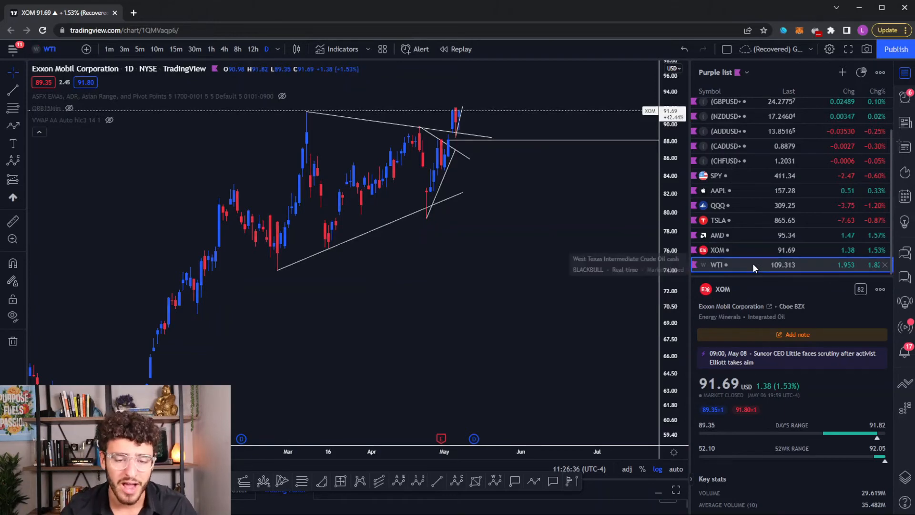
# - Load the WTI crude oil daily chart with its (a)(b)(c) and (1)–(5) wave labels
pyautogui.click(716, 265)
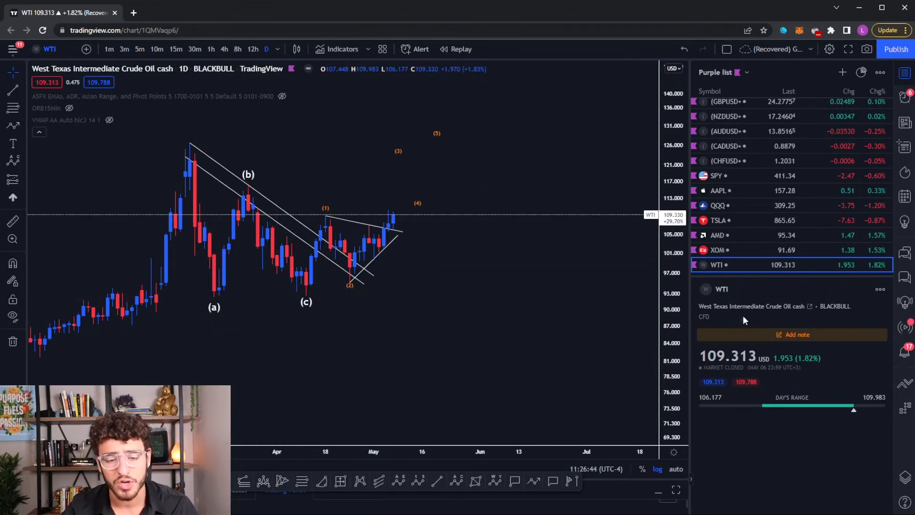
pyautogui.moveTo(781, 326)
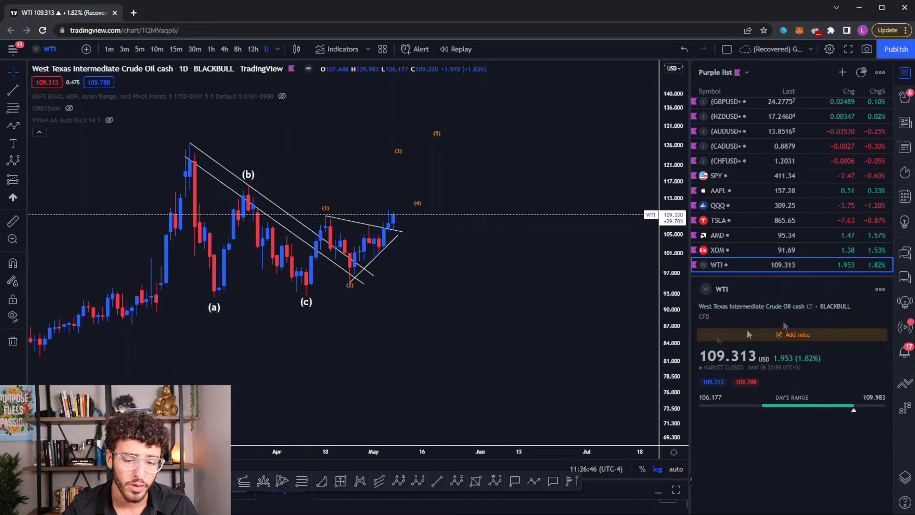
pyautogui.moveTo(353, 293)
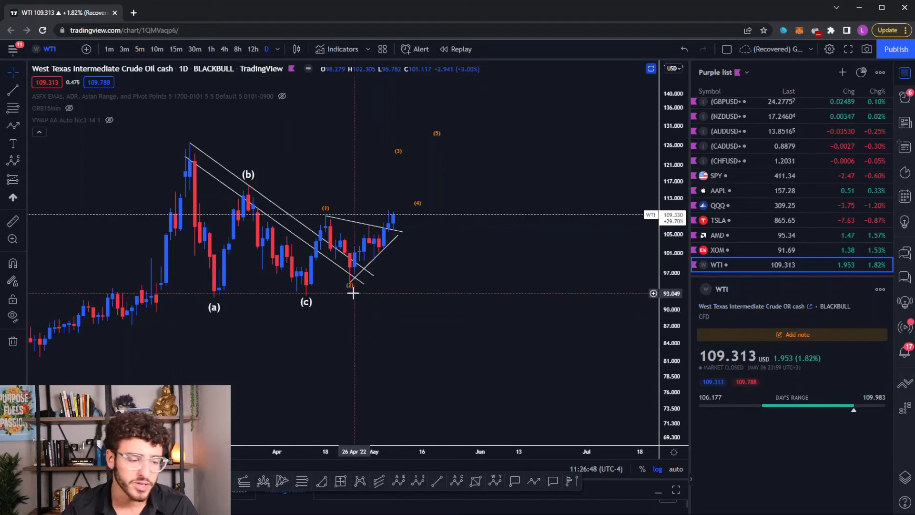
pyautogui.moveTo(347, 276)
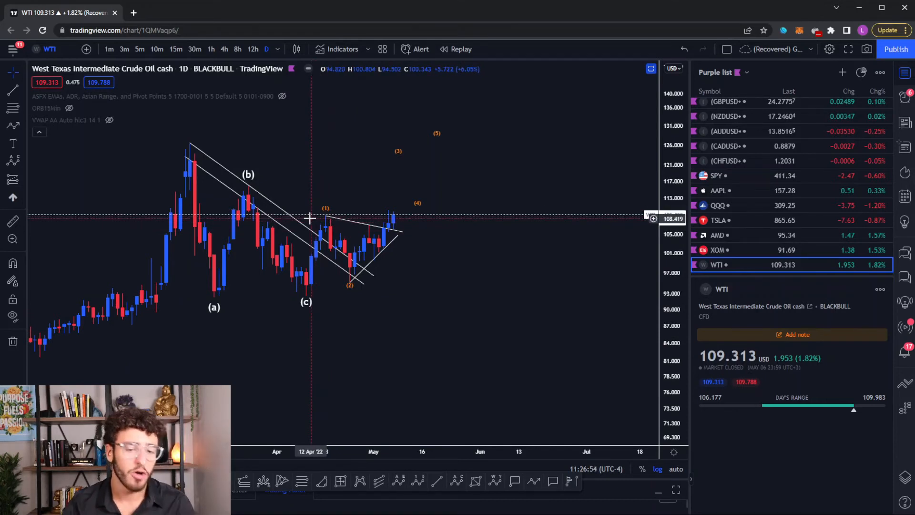
pyautogui.moveTo(333, 208)
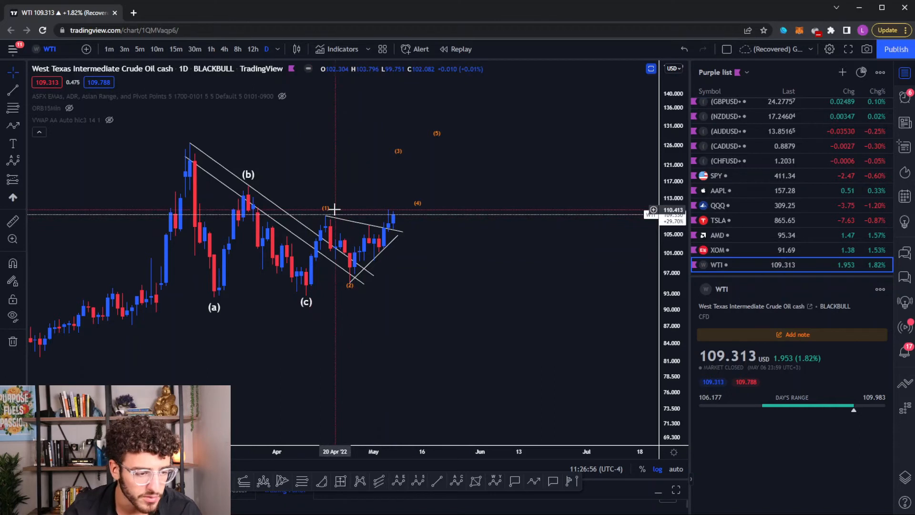
pyautogui.moveTo(278, 218)
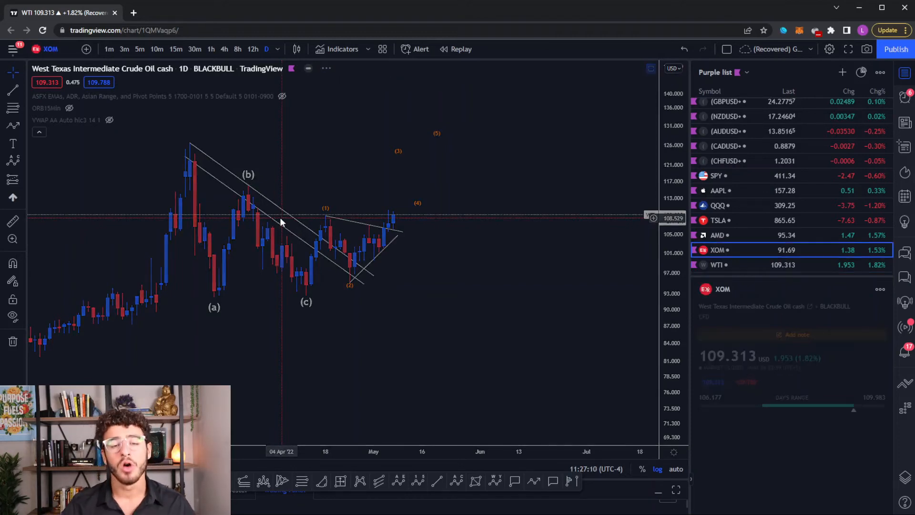
# - Reload the Exxon Mobil (XOM) daily chart from the watchlist to revisit its triangle lines
pyautogui.click(717, 250)
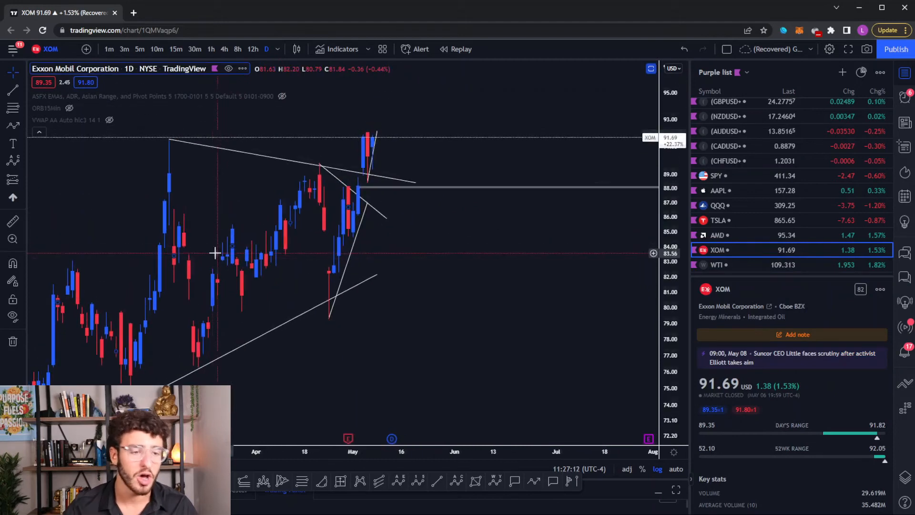
pyautogui.moveTo(302, 164)
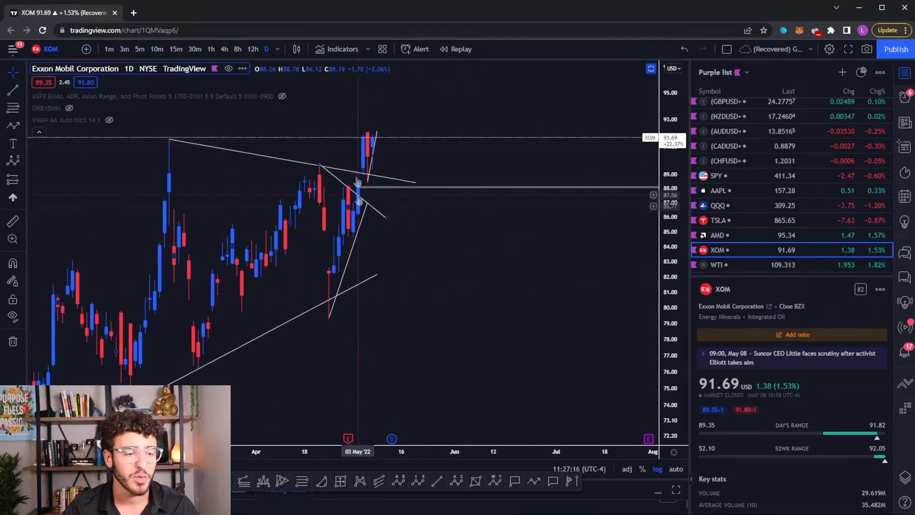
pyautogui.moveTo(390, 98)
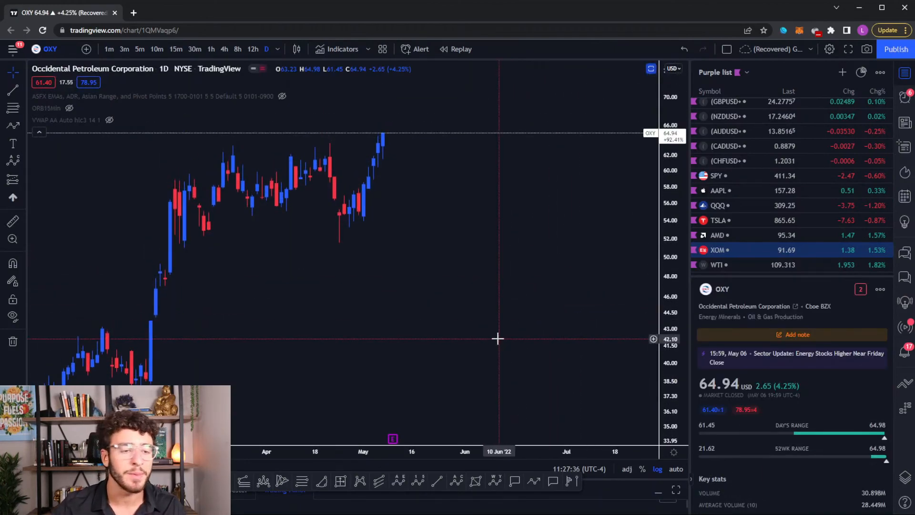
pyautogui.moveTo(520, 208)
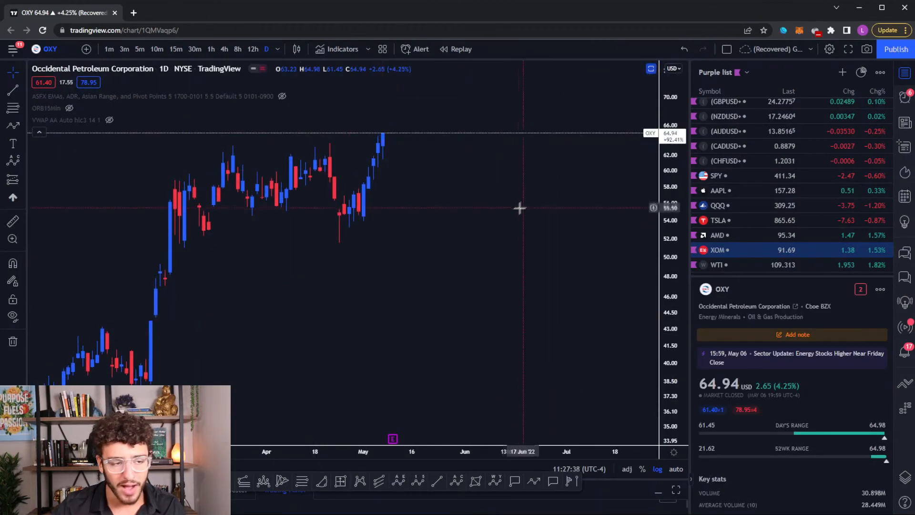
pyautogui.moveTo(407, 245)
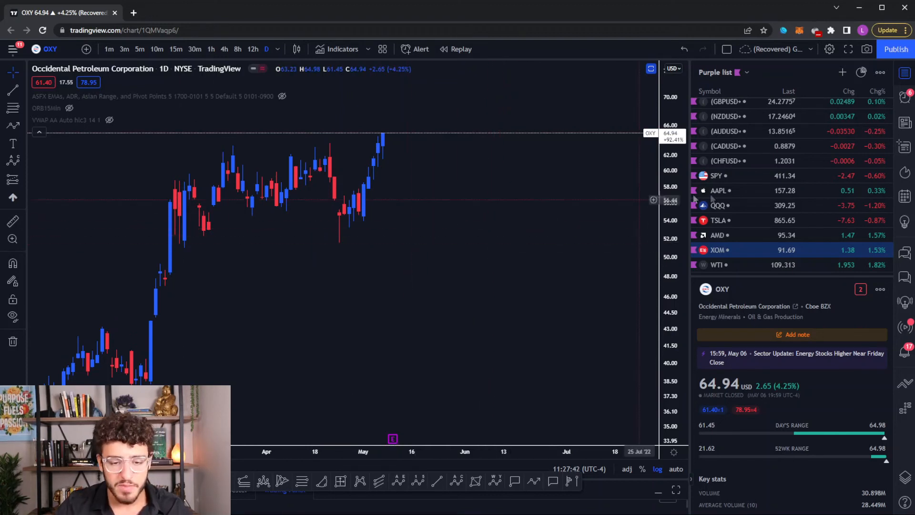
# - After reviewing OXY's daily chart, bring back the XOM daily chart with its converging trendlines
pyautogui.click(717, 250)
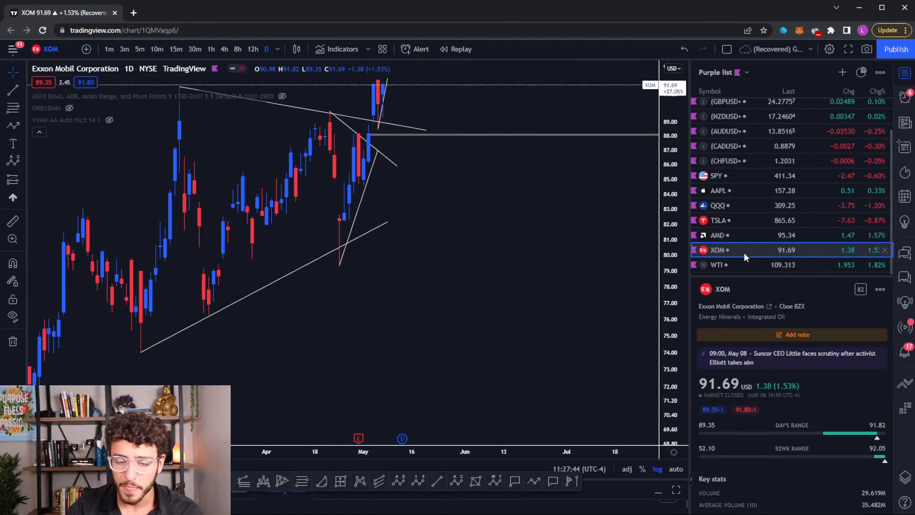